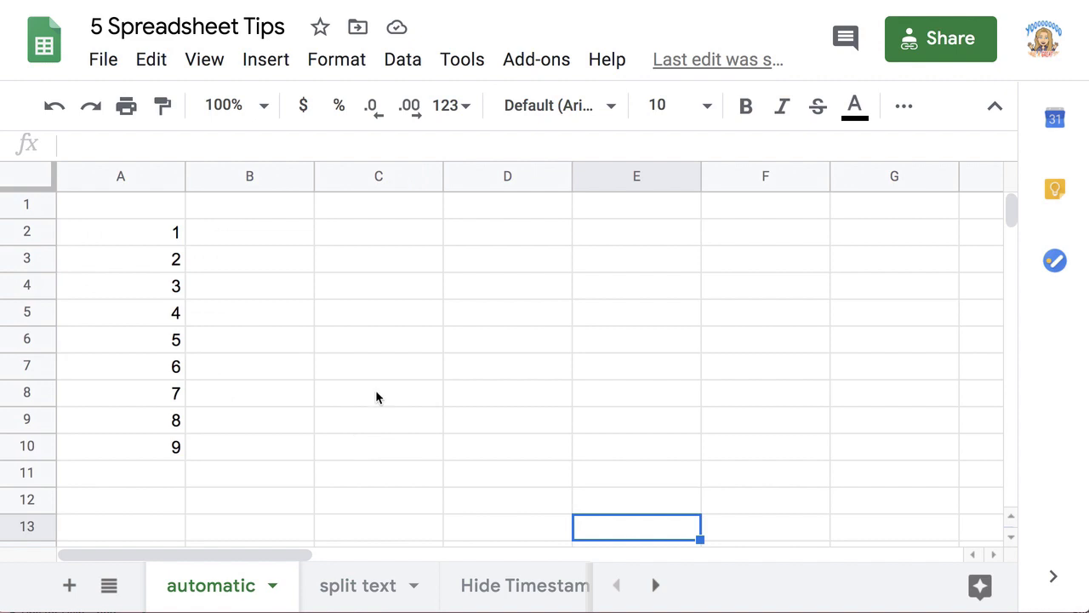
Fill column C with 1–9, column D with 5–19 in twos, and column E with repeating weekdays.
click(378, 231)
text(1)
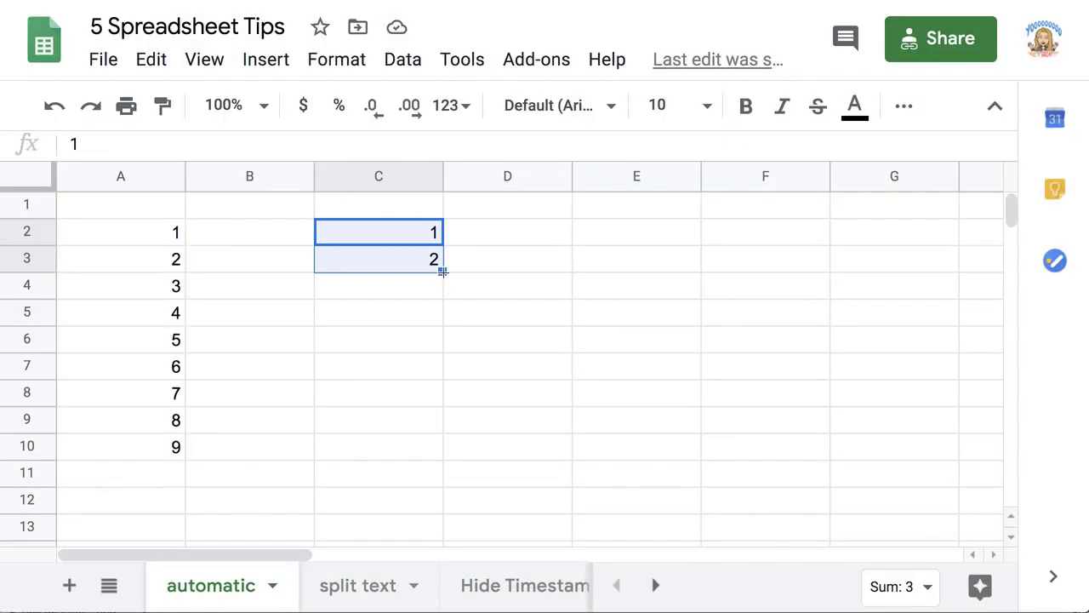
drag(439, 270, 441, 458)
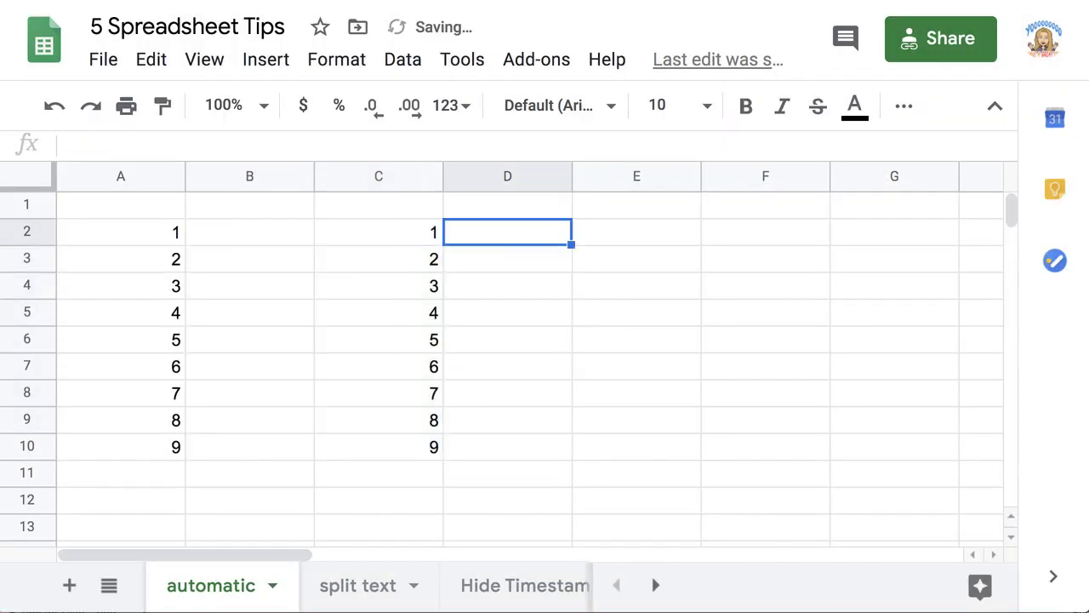
text(5)
click(636, 231)
text(Monday)
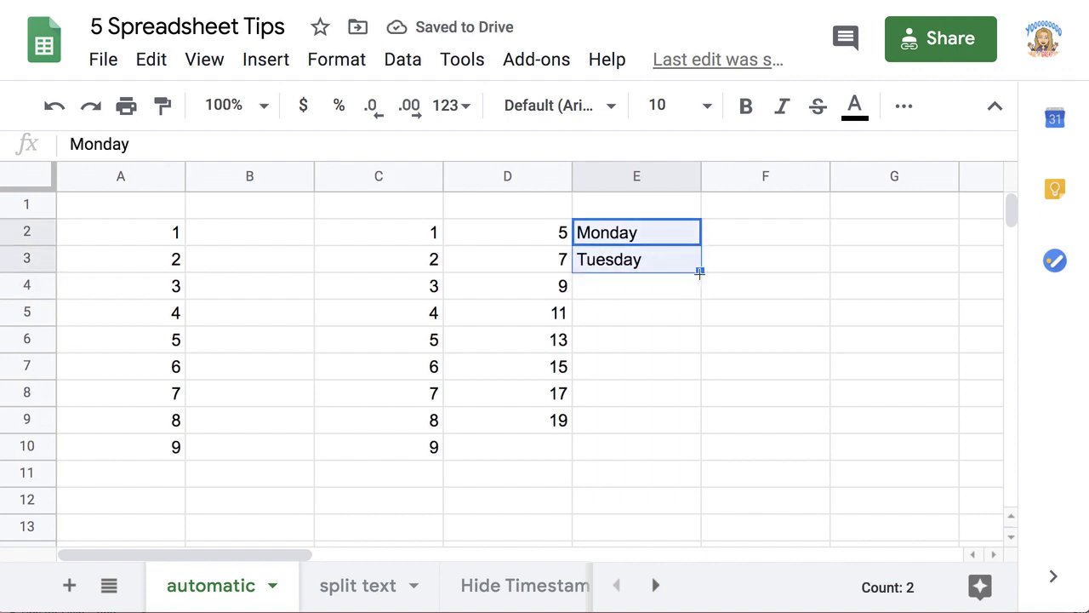
drag(698, 271, 694, 451)
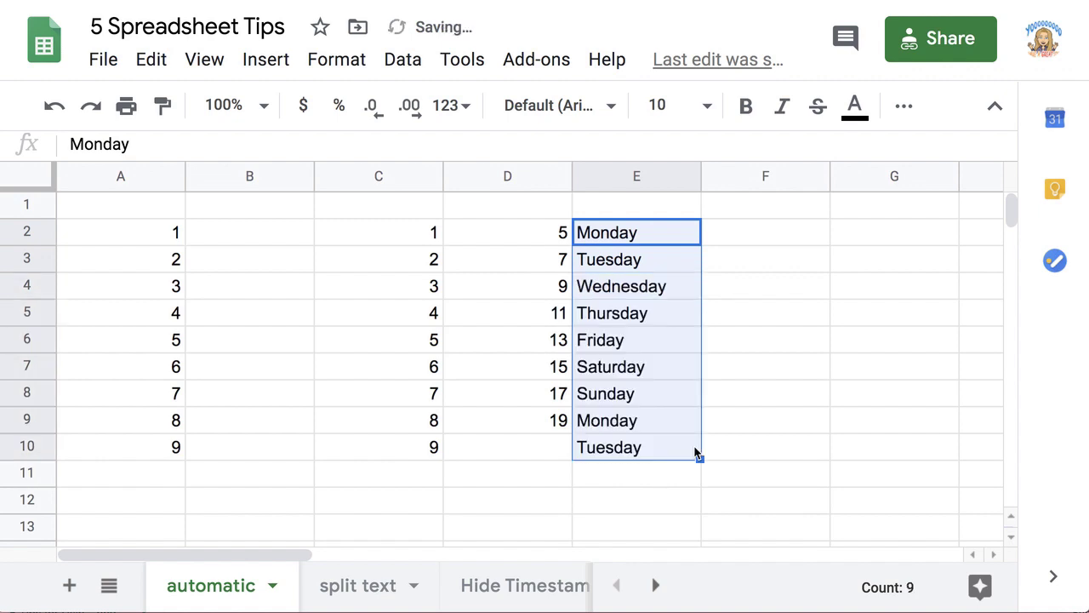
mouse_move(371, 596)
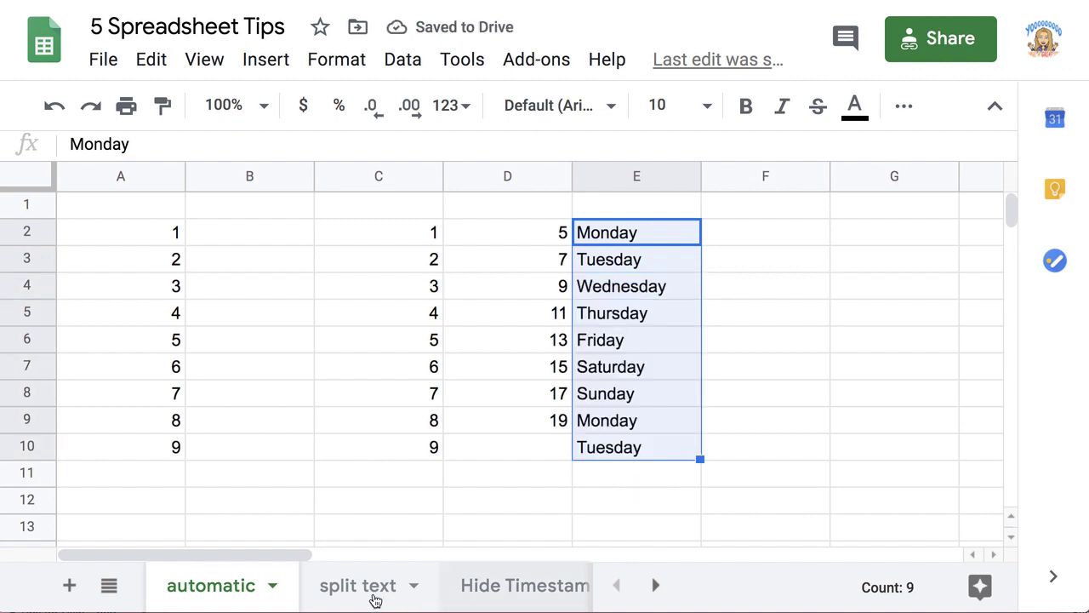
click(357, 586)
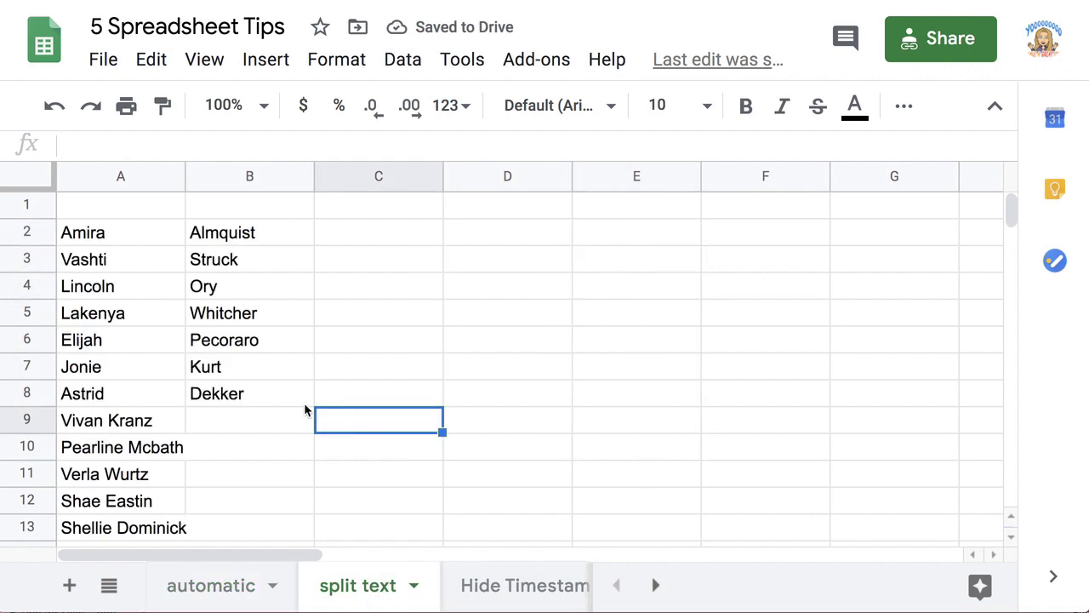
click(119, 418)
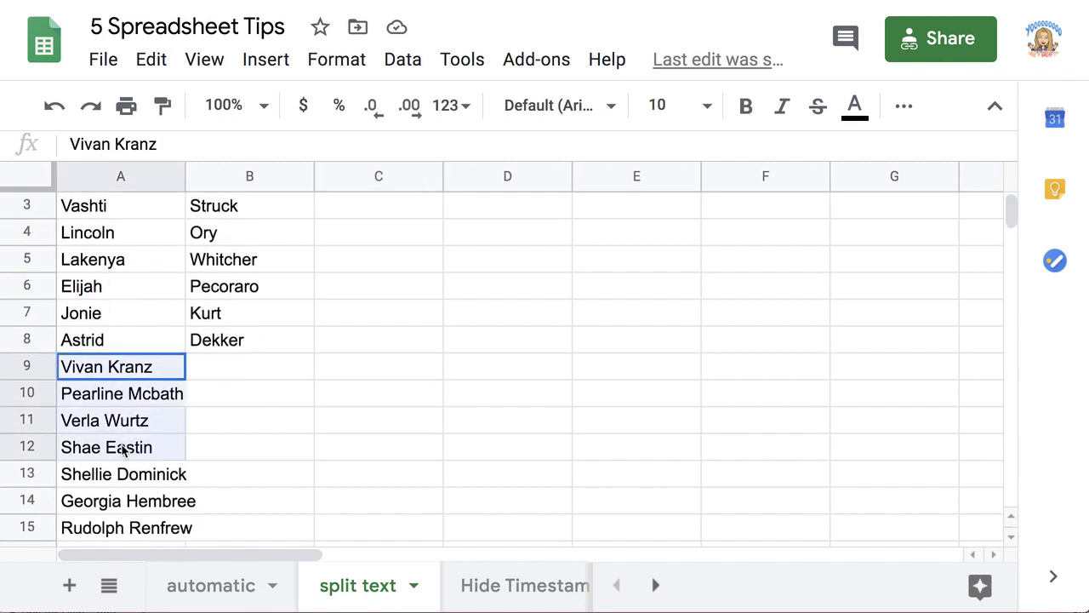
drag(105, 366, 122, 473)
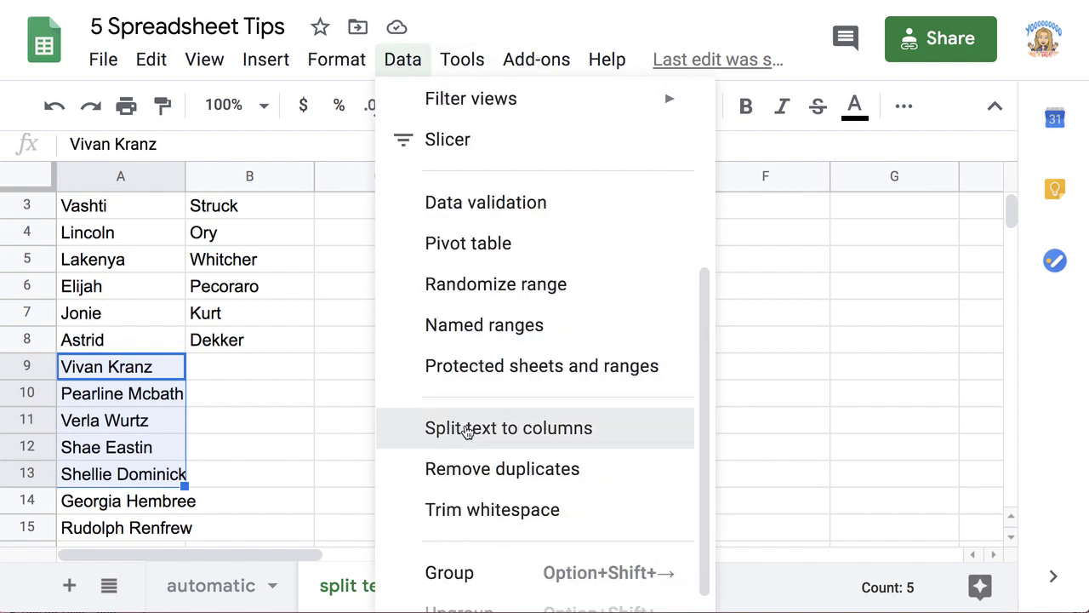
click(507, 427)
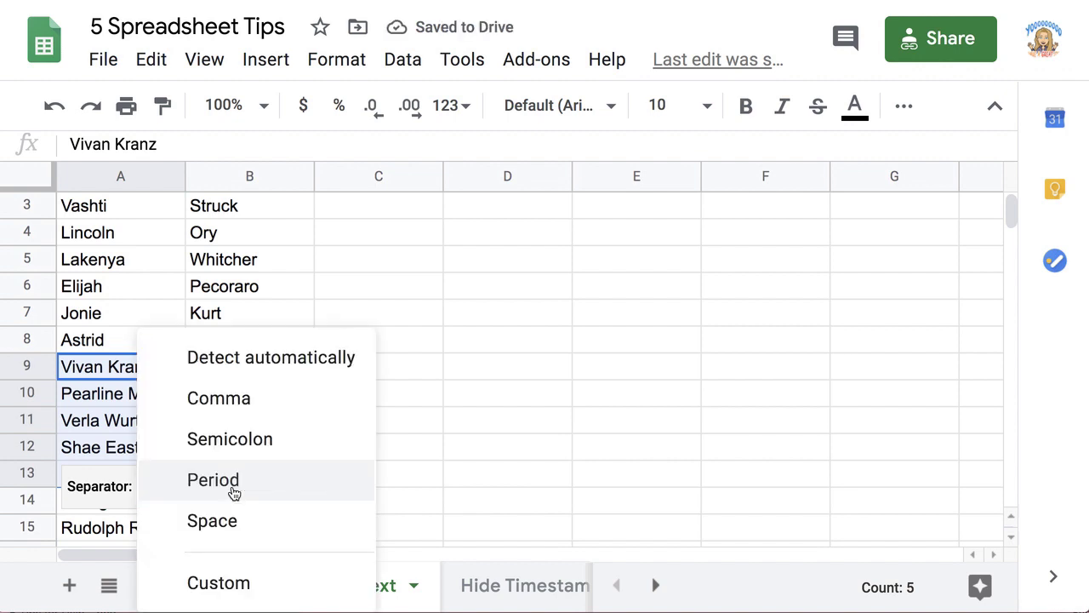
click(211, 521)
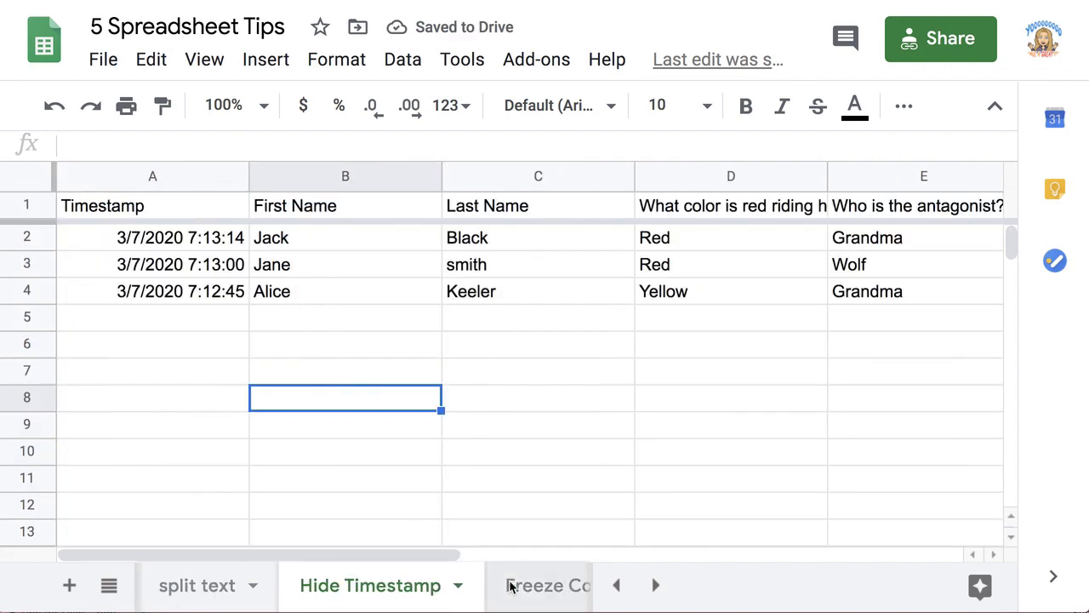
mouse_move(428, 449)
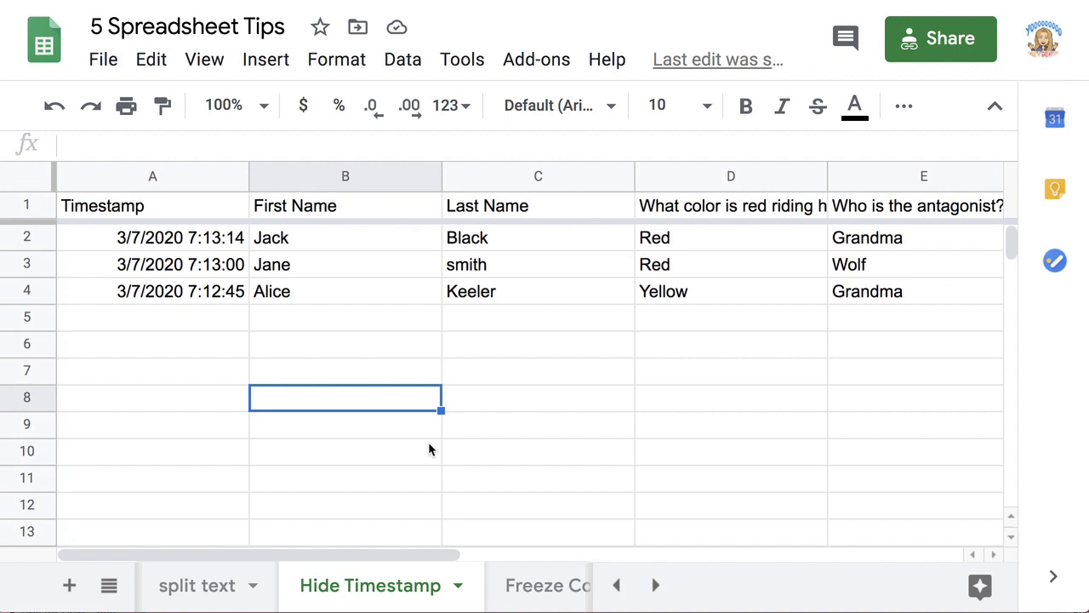
mouse_move(242, 288)
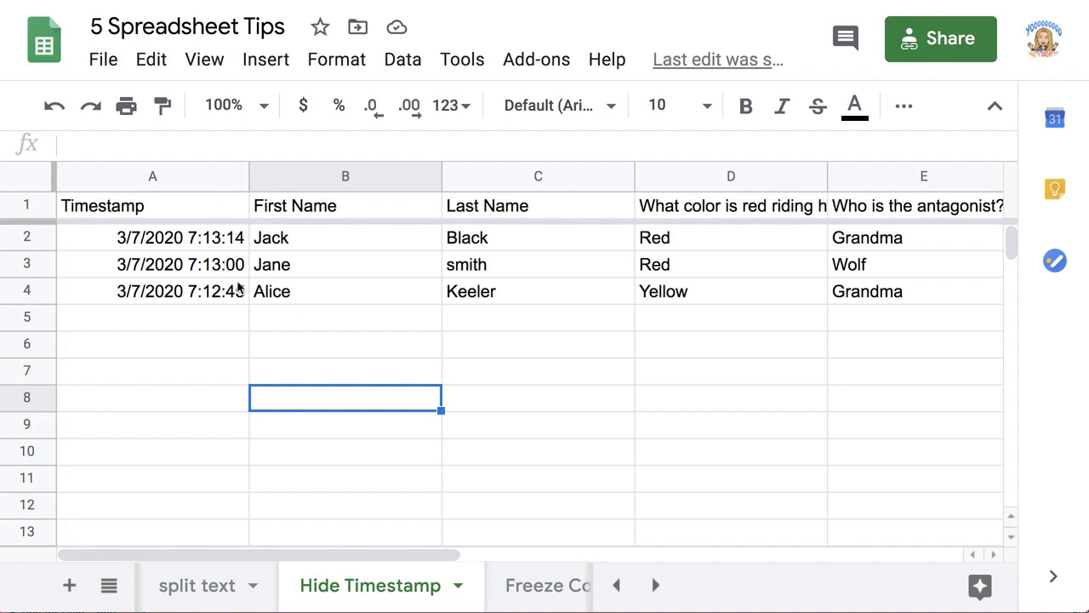
mouse_move(416, 328)
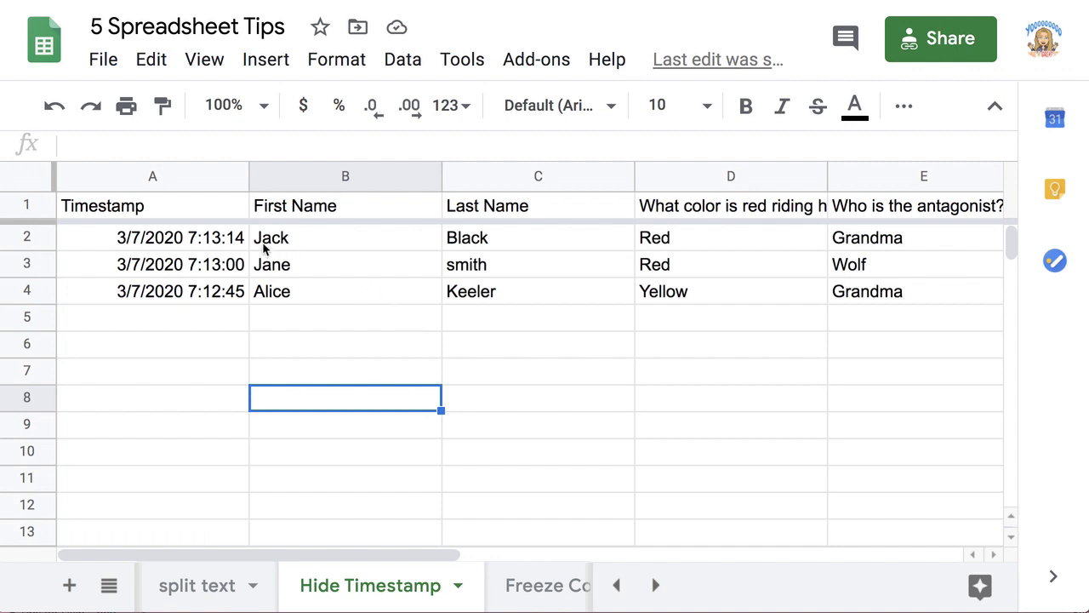
Hide the Timestamp column on the Hide Timestamp sheet.
click(153, 239)
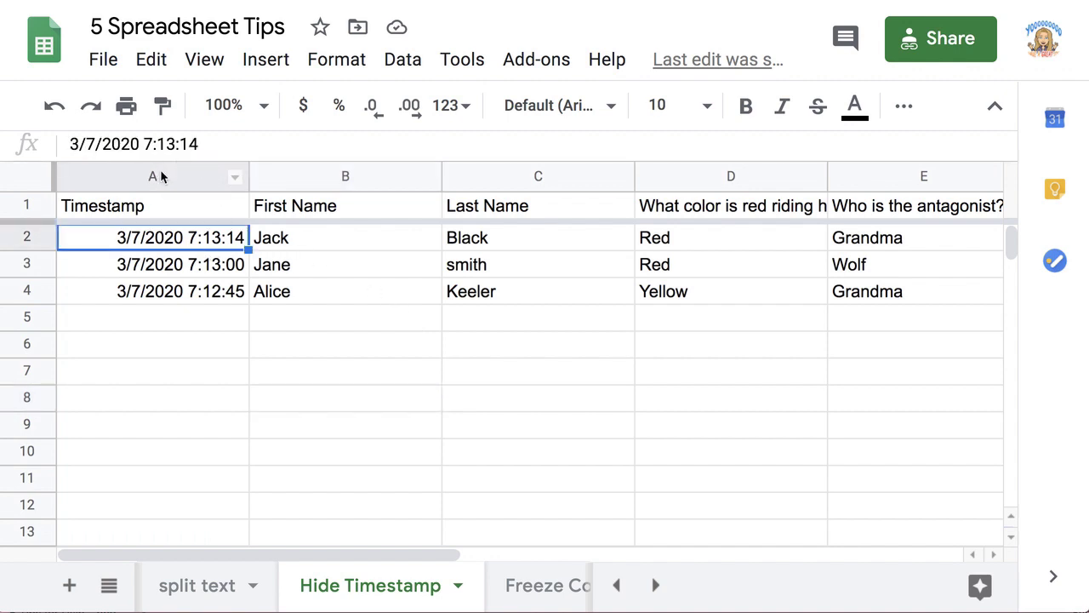
mouse_move(235, 177)
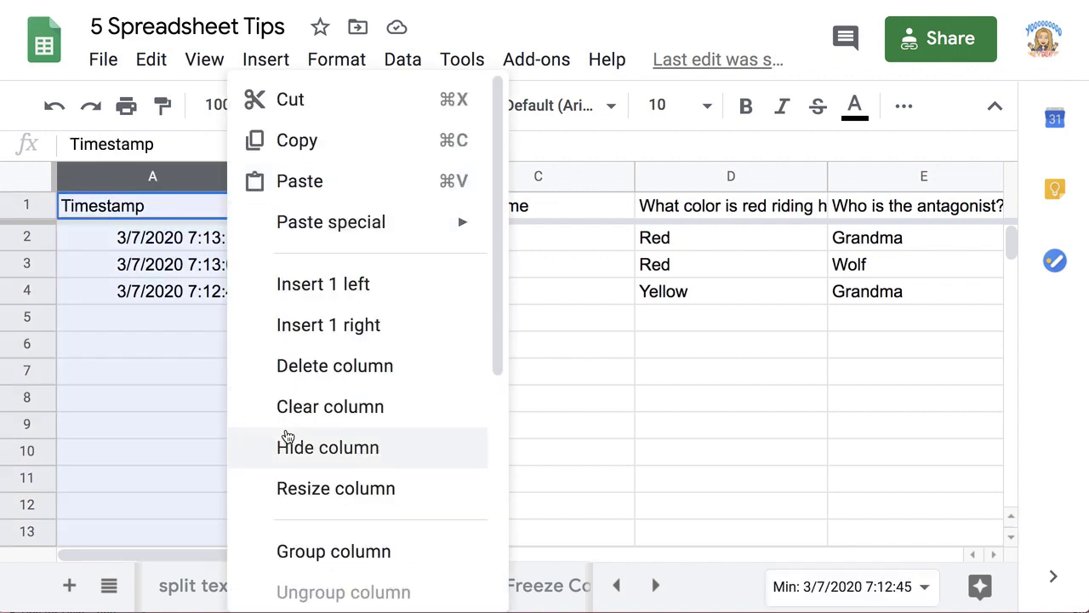
click(327, 446)
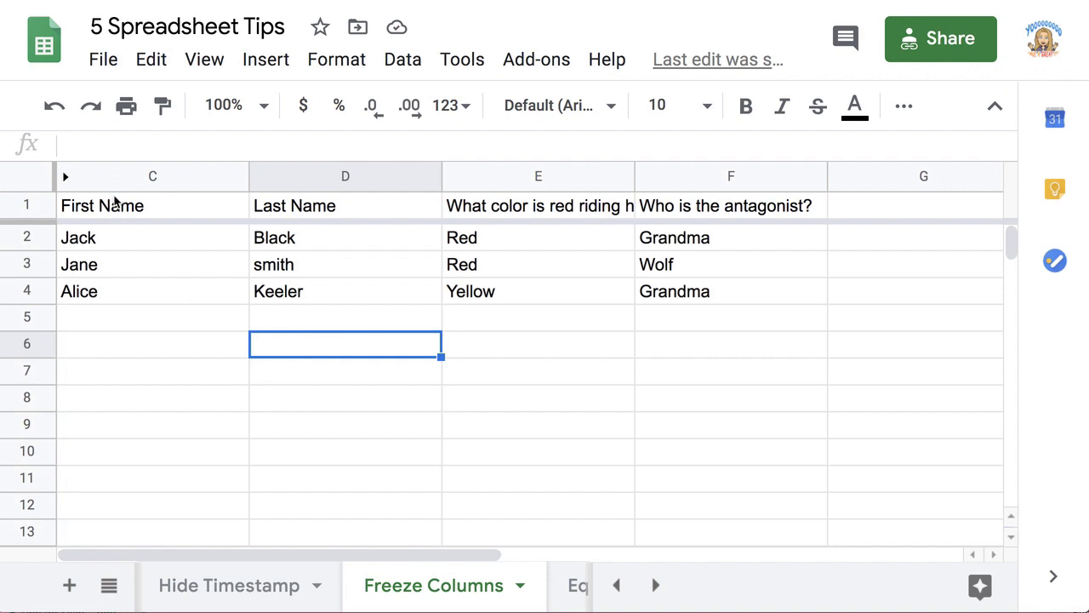
Reveal then hide the Timestamp and email columns A–B so First Name leads the sheet.
click(153, 176)
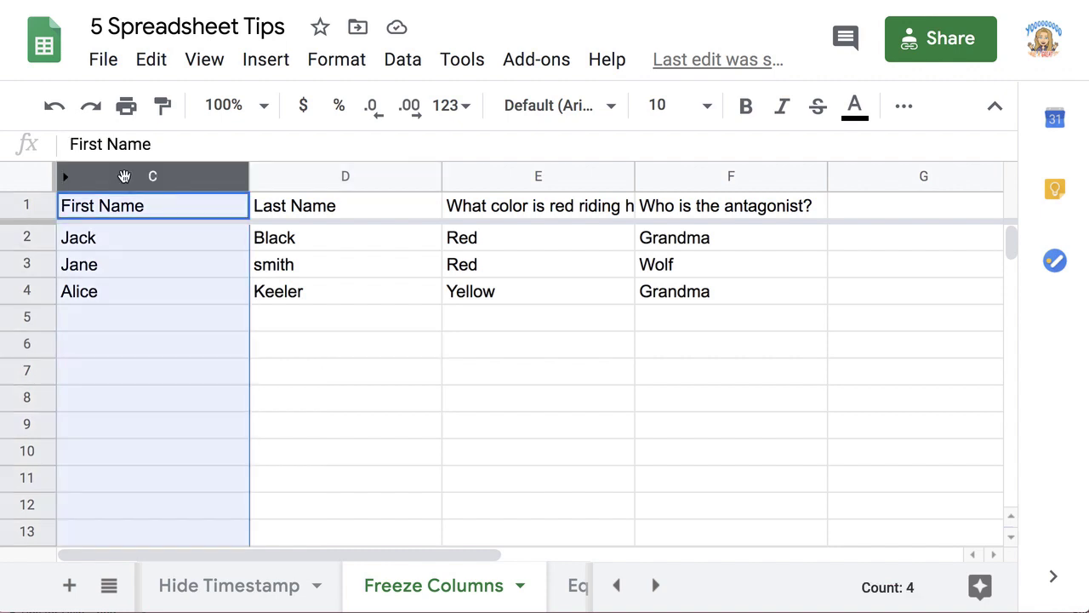
scroll(right, 3)
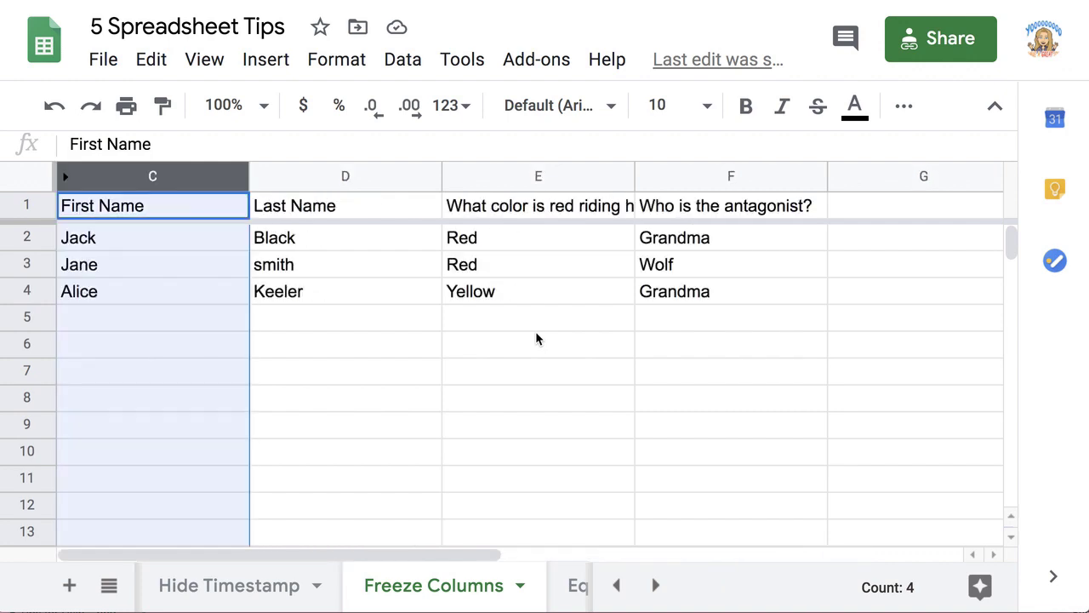
click(344, 317)
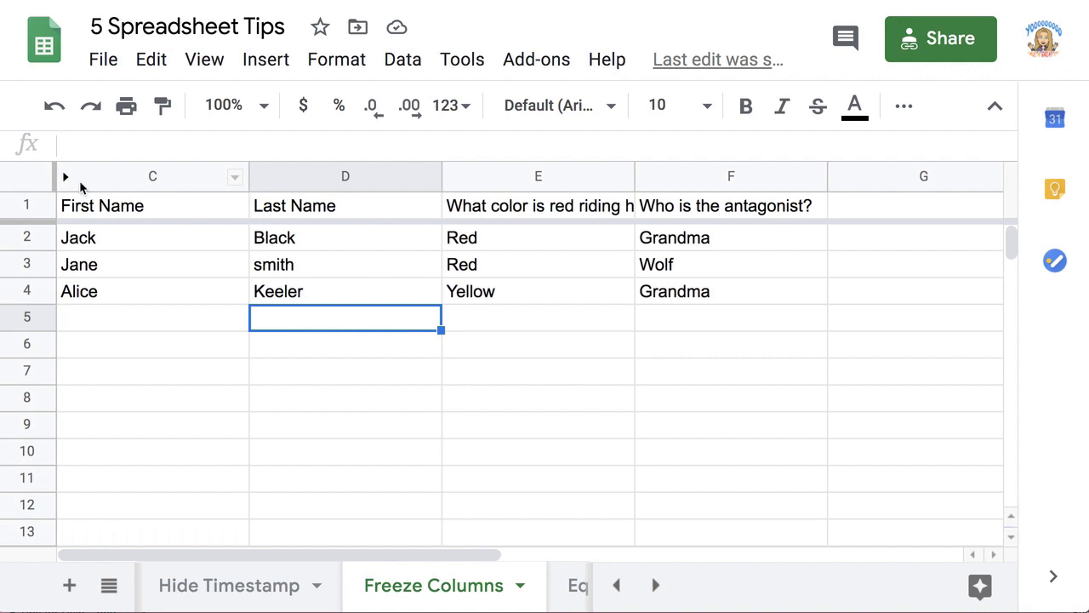
click(65, 177)
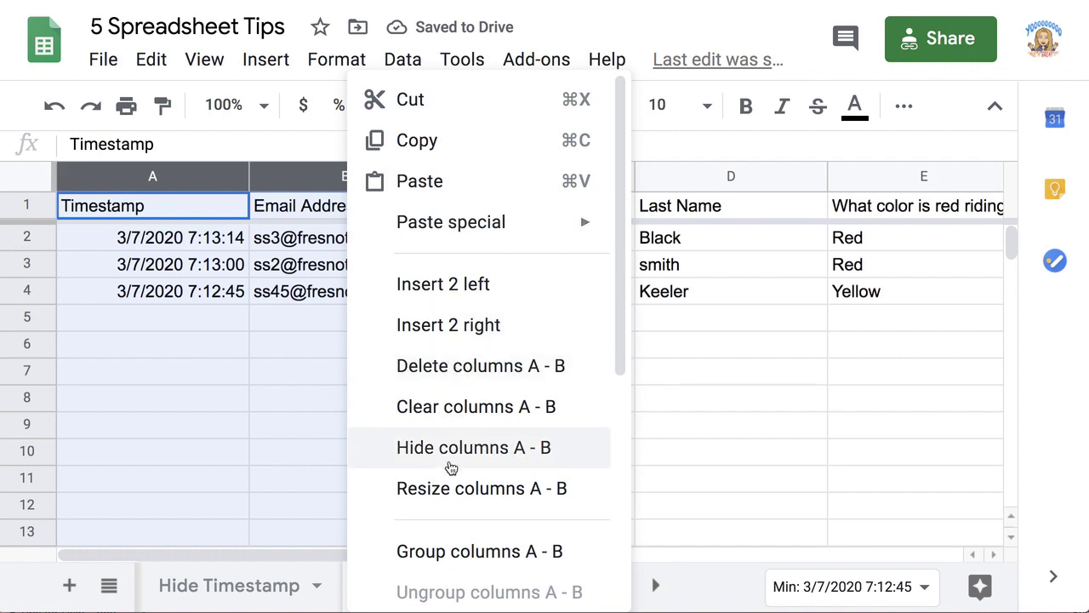
click(473, 446)
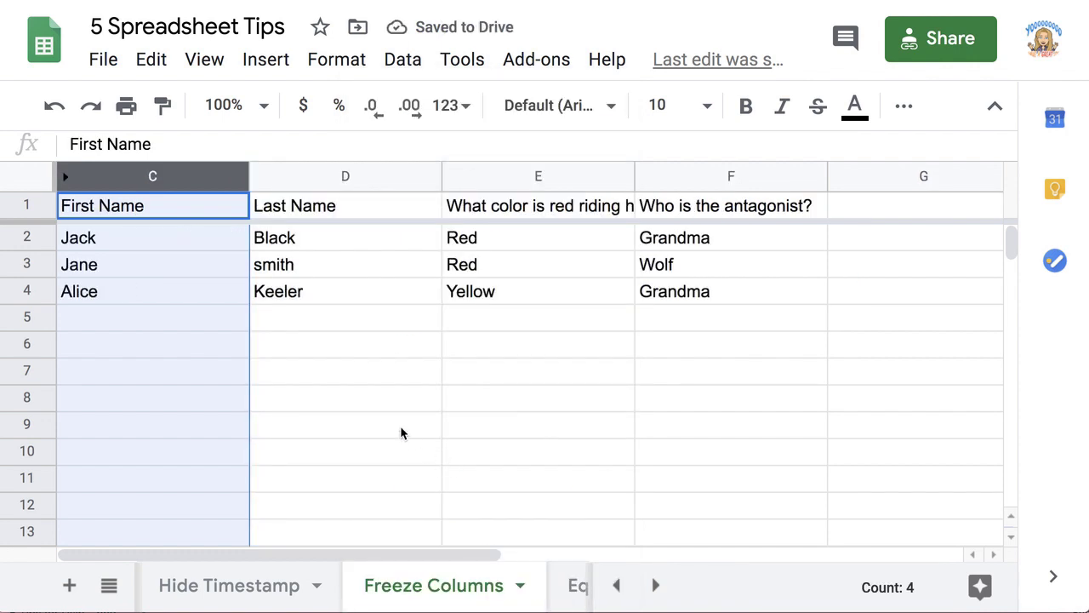
click(344, 344)
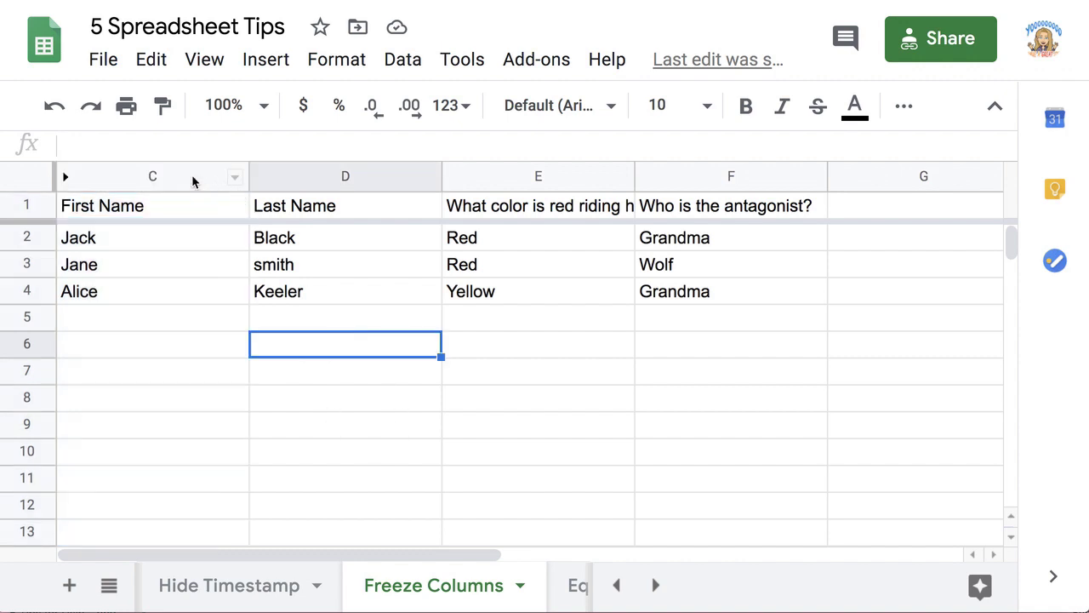
Freeze the sheet up to column C, First Name.
click(153, 175)
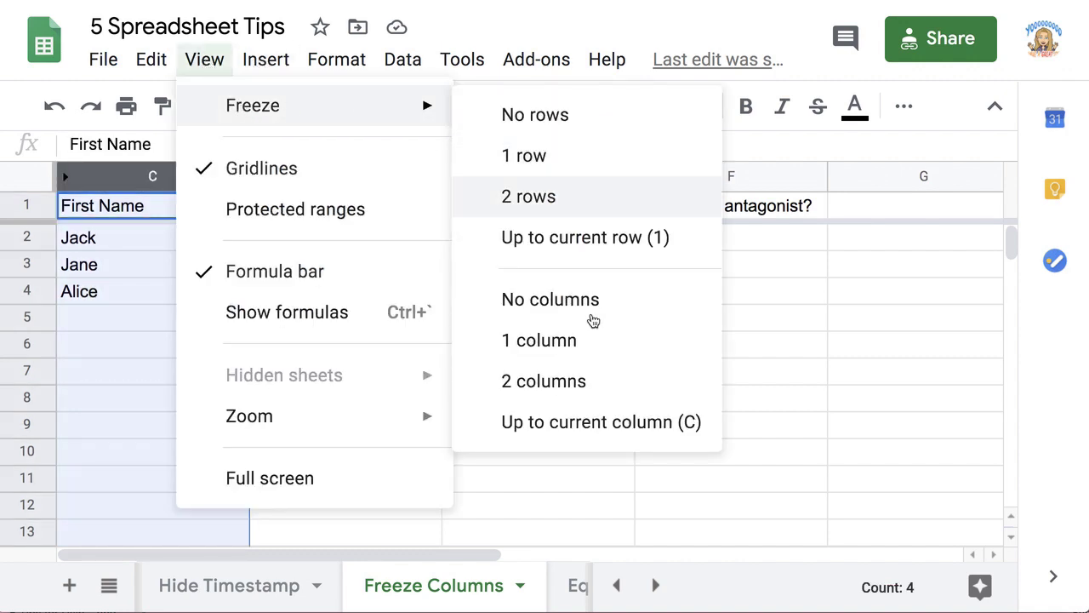
mouse_move(650, 422)
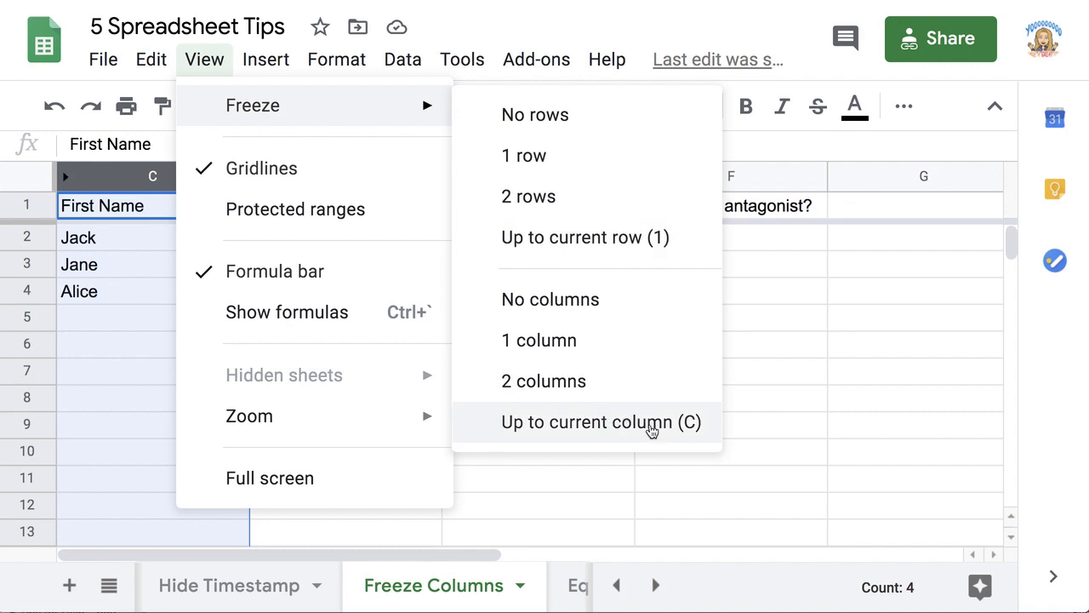
click(599, 422)
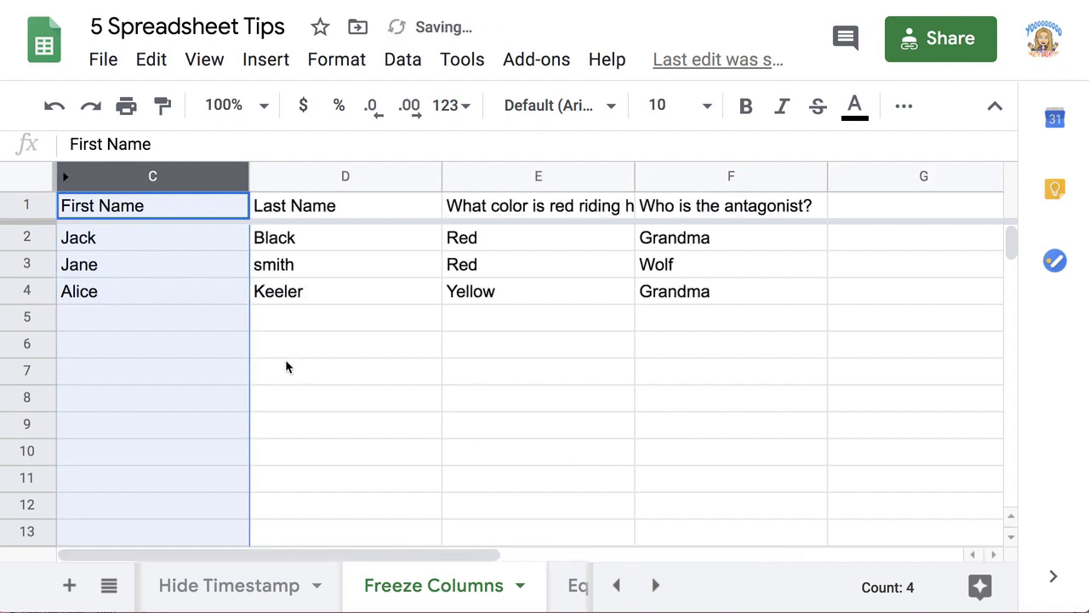
click(344, 371)
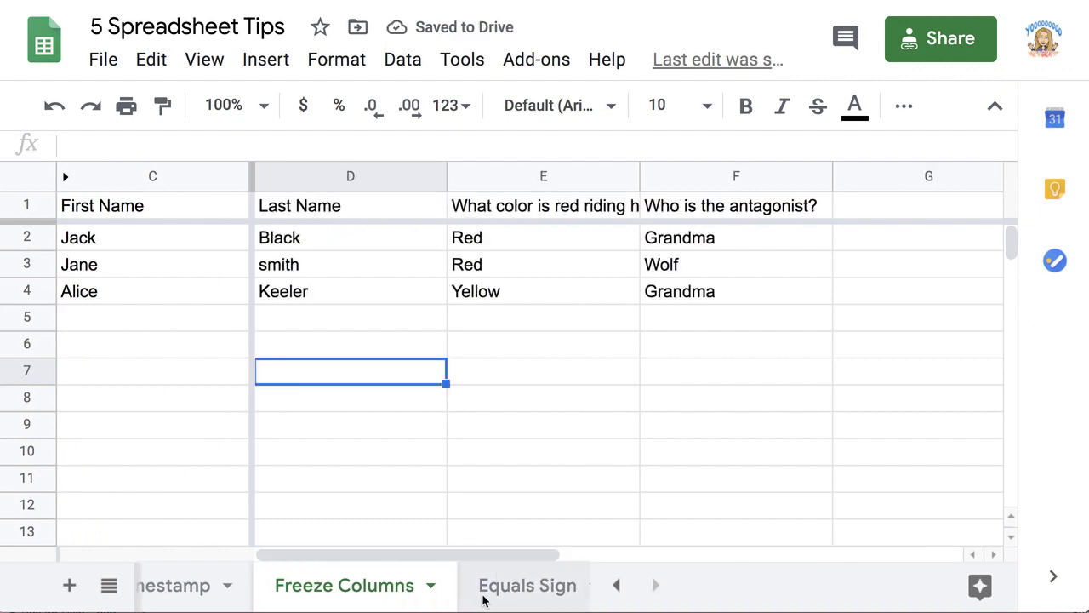
Reference B4 from E3 with =B4, then set B4 to Cat so linked cells update.
click(528, 585)
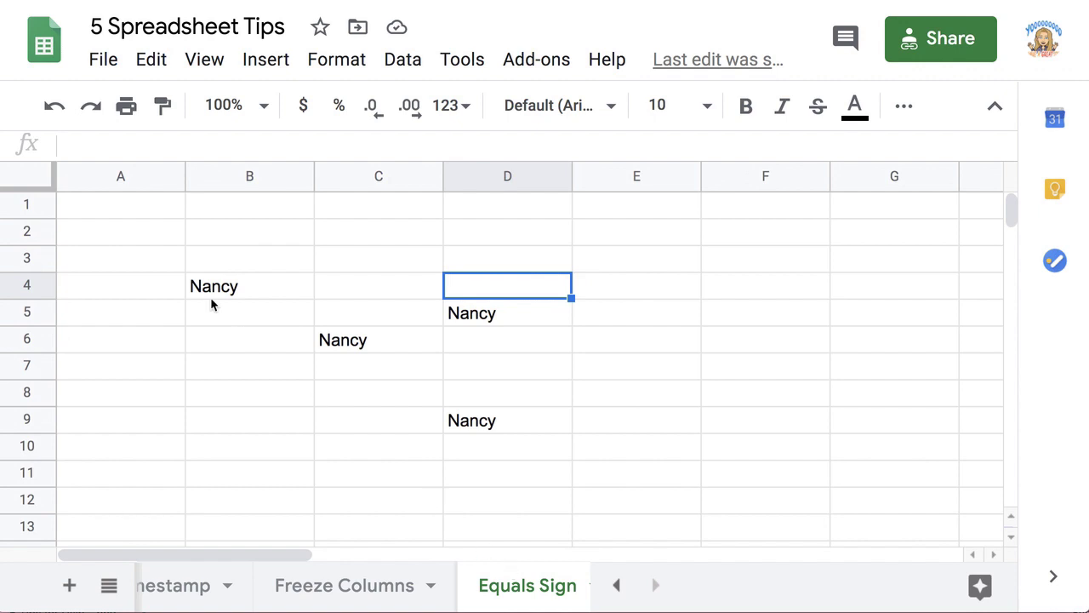
click(248, 286)
text(Alice)
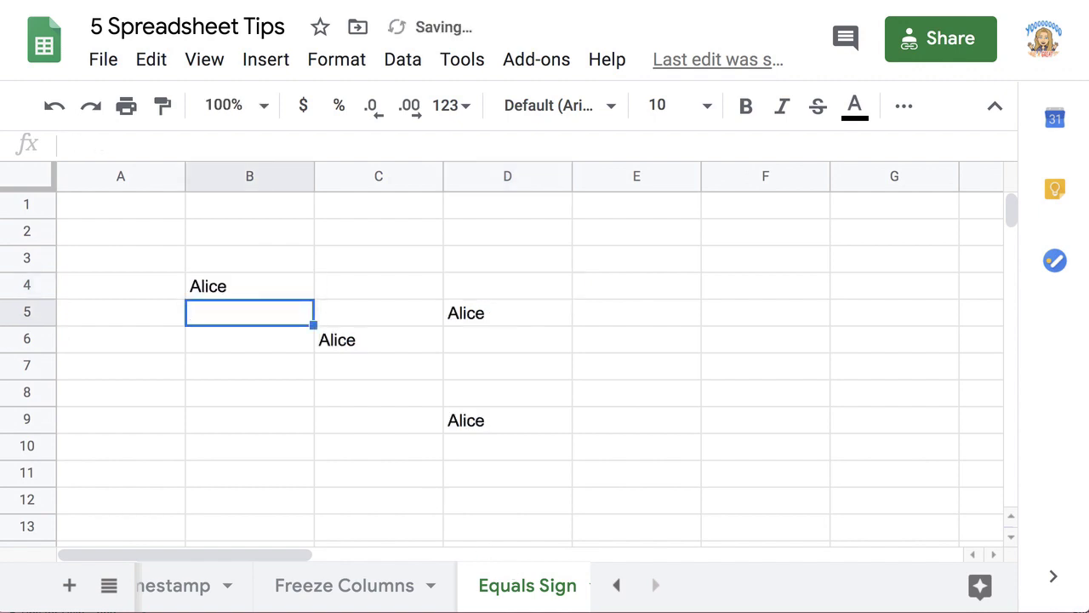
mouse_move(643, 263)
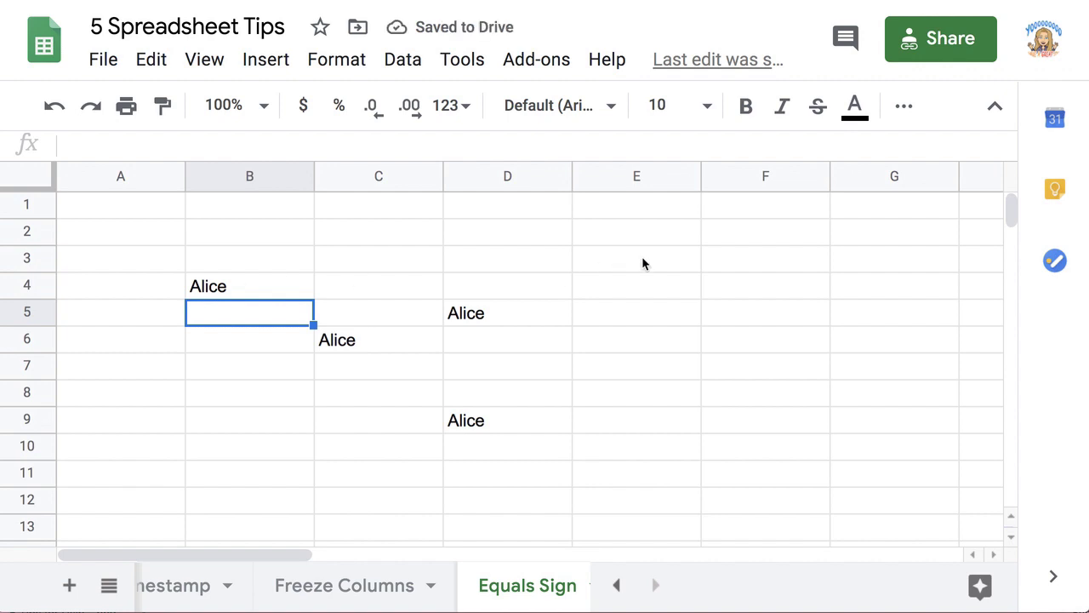
click(637, 259)
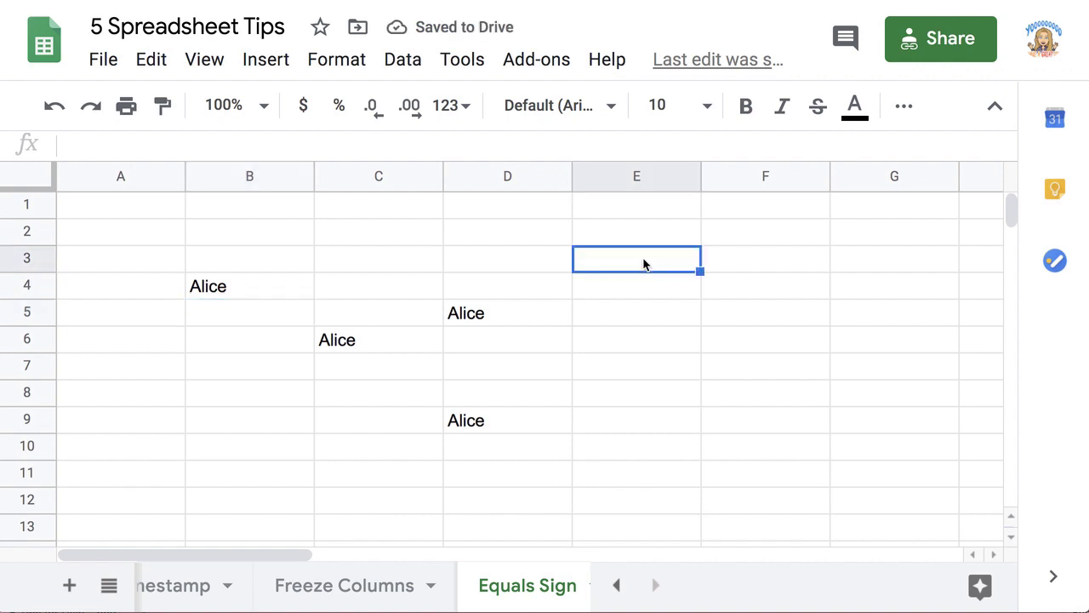
text(=)
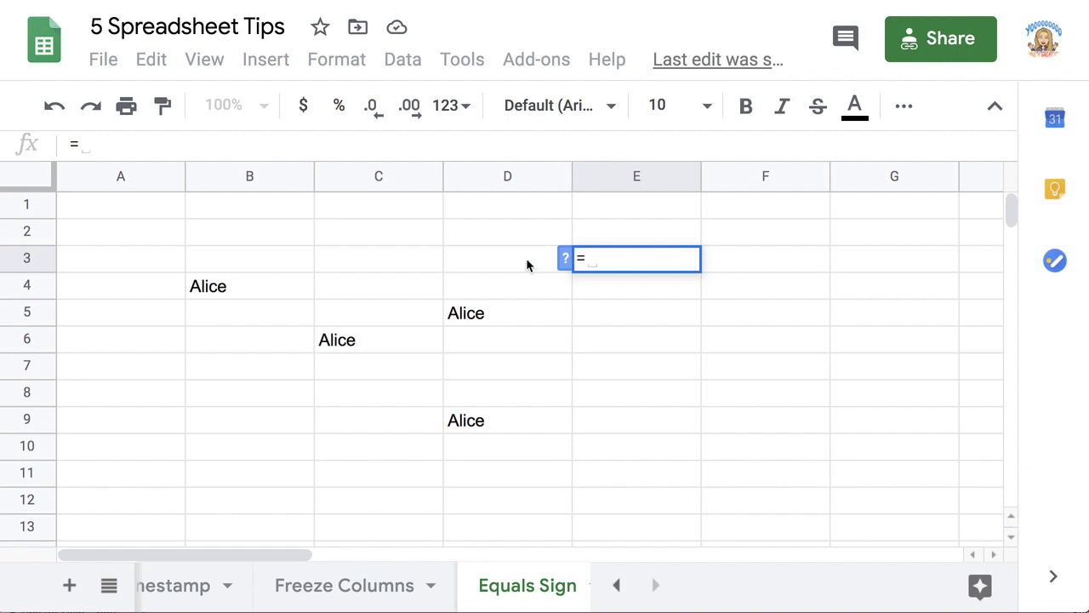
click(248, 286)
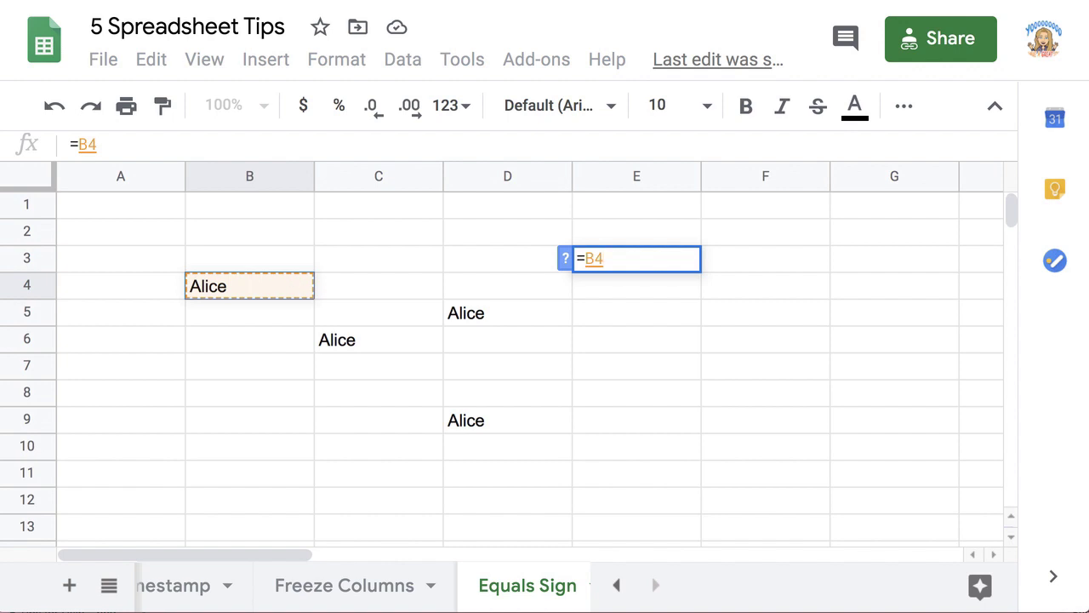
text(Cat)
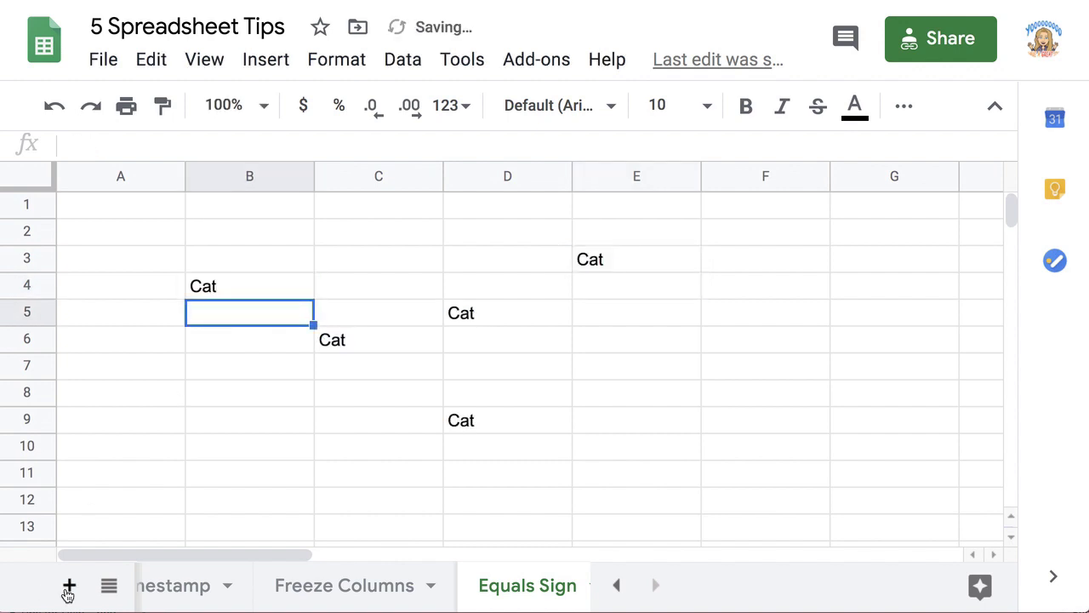
Add Sheet4 and link its D6 to B4 on the Equals Sign sheet, showing Cat.
click(68, 586)
text(=)
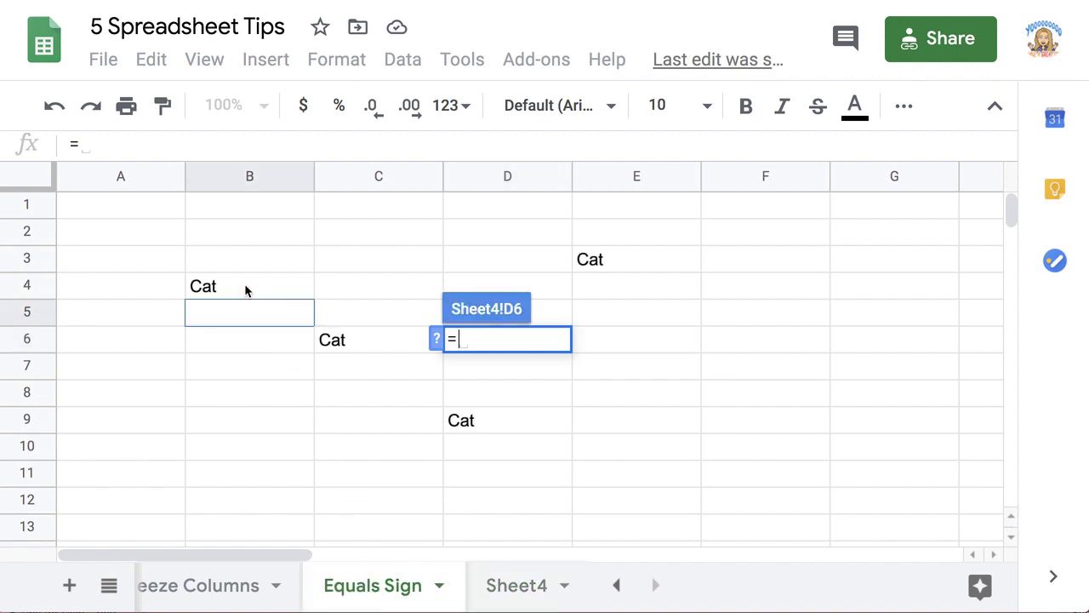
click(248, 286)
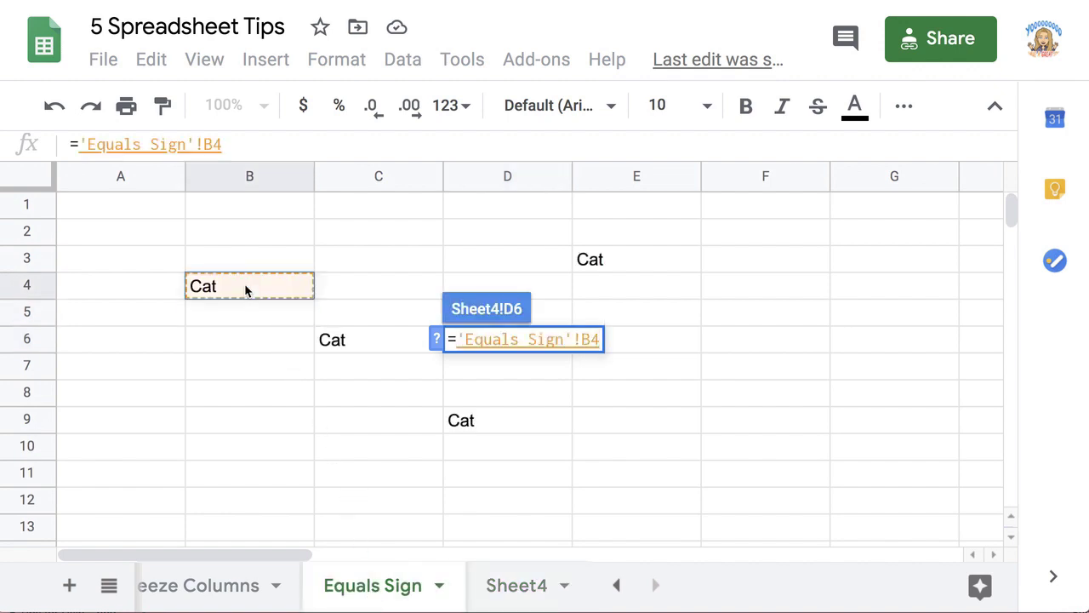
click(514, 585)
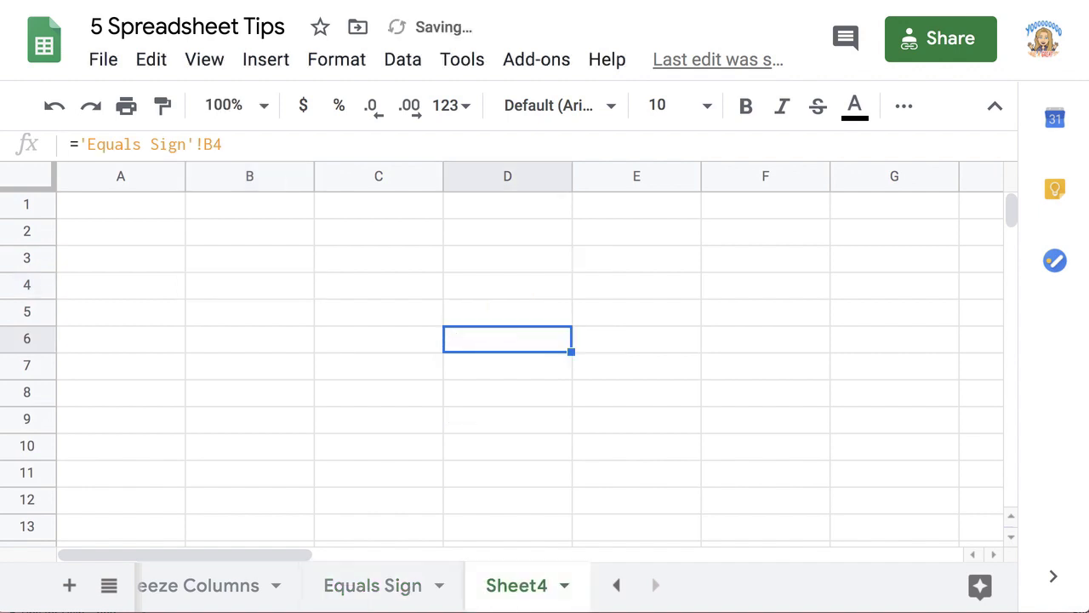
text(Cat)
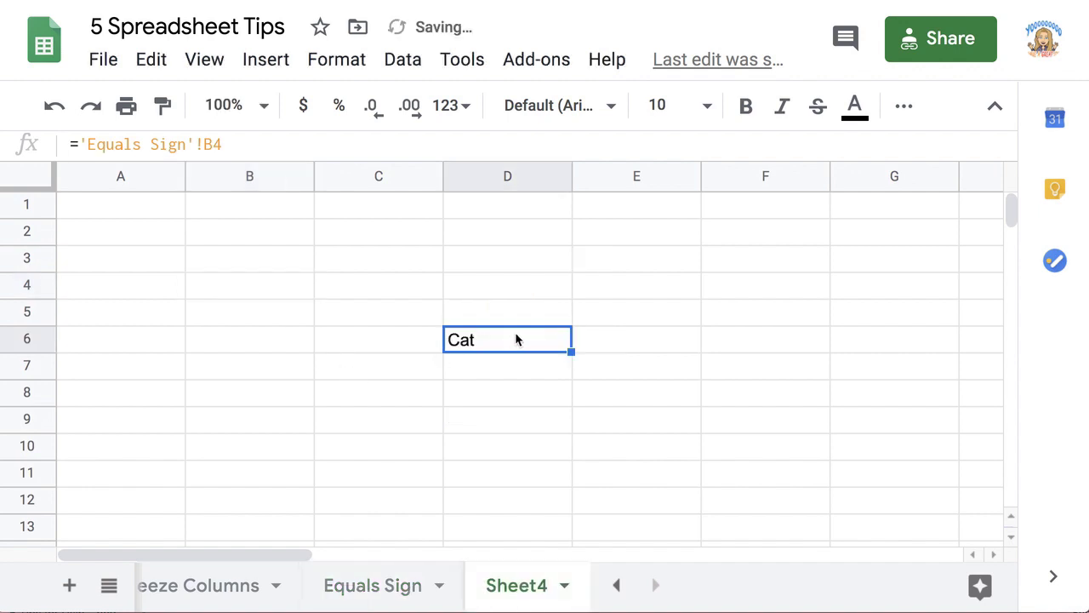